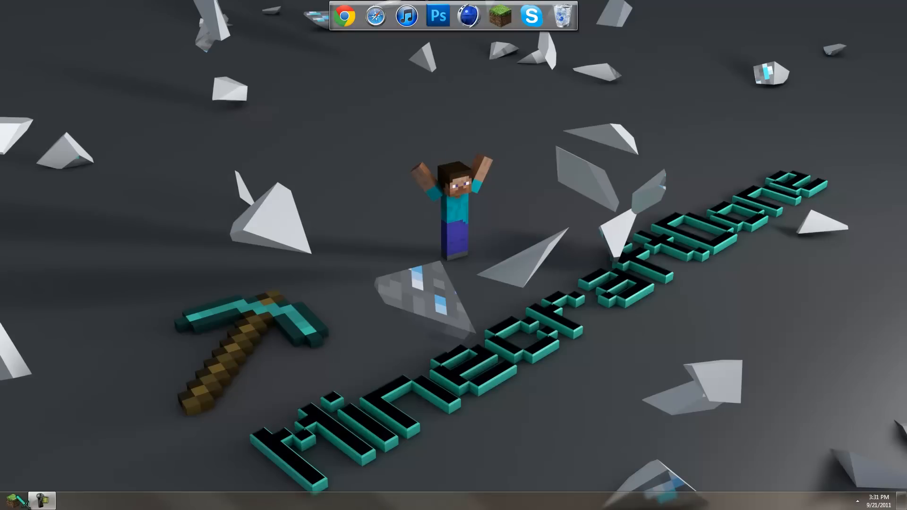
Open the .minecraft folder from the Start menu shortcut, then cancel a Run box typed '.minecra'
click(12, 500)
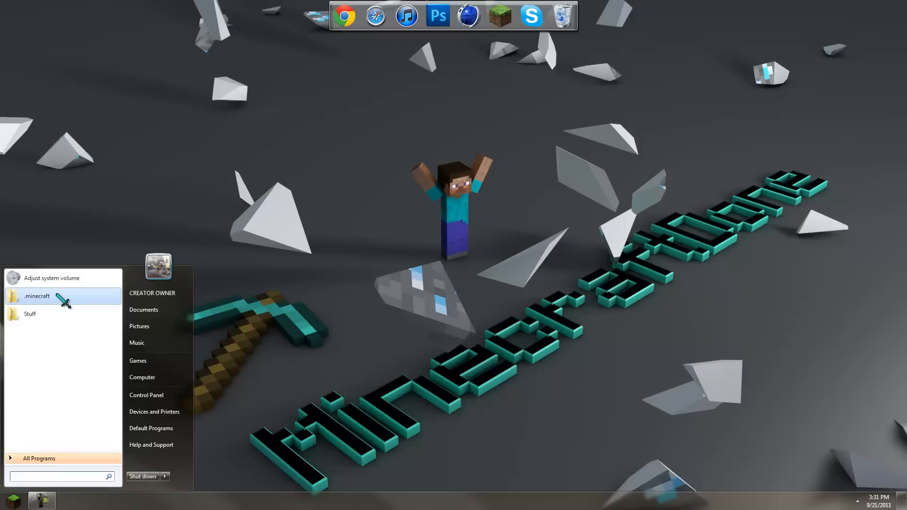
click(36, 297)
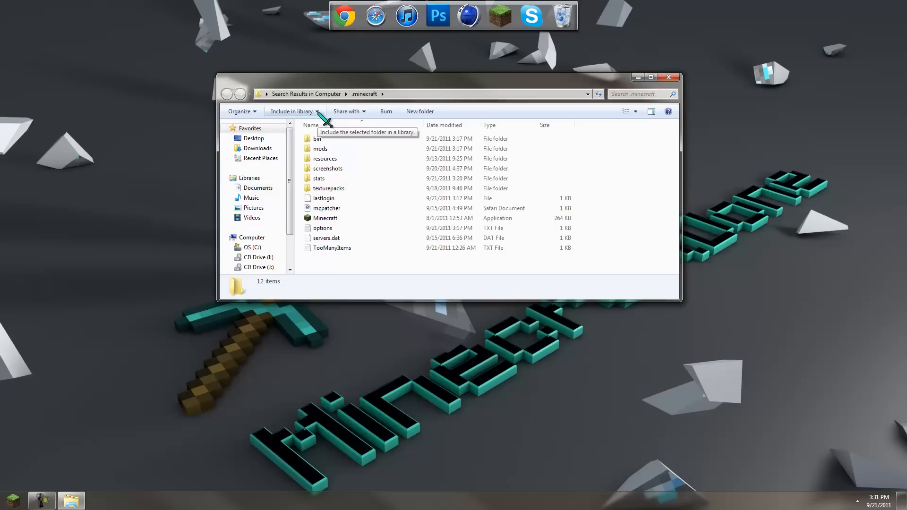
key(win+r)
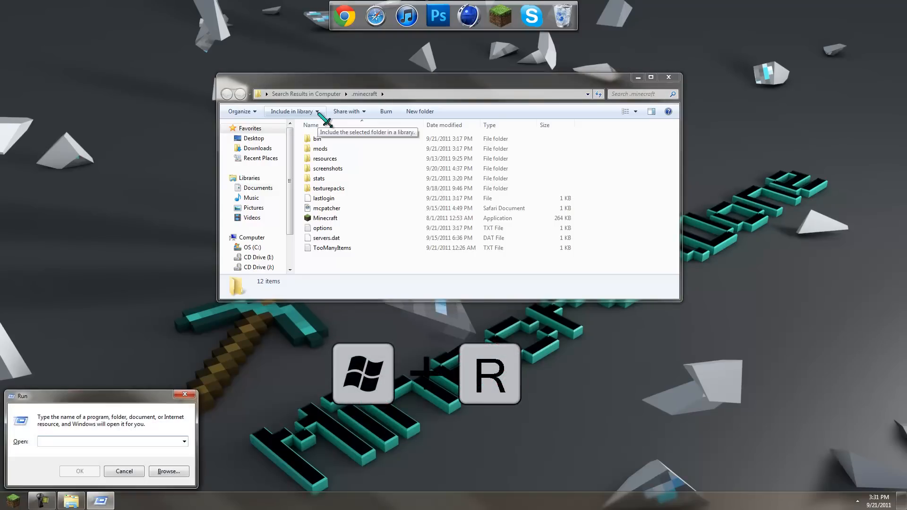
text(.minecraft)
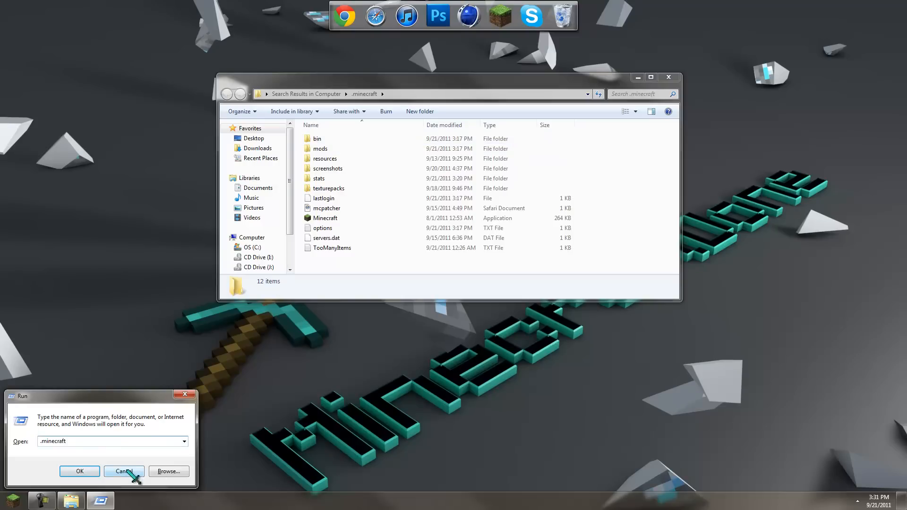
click(124, 471)
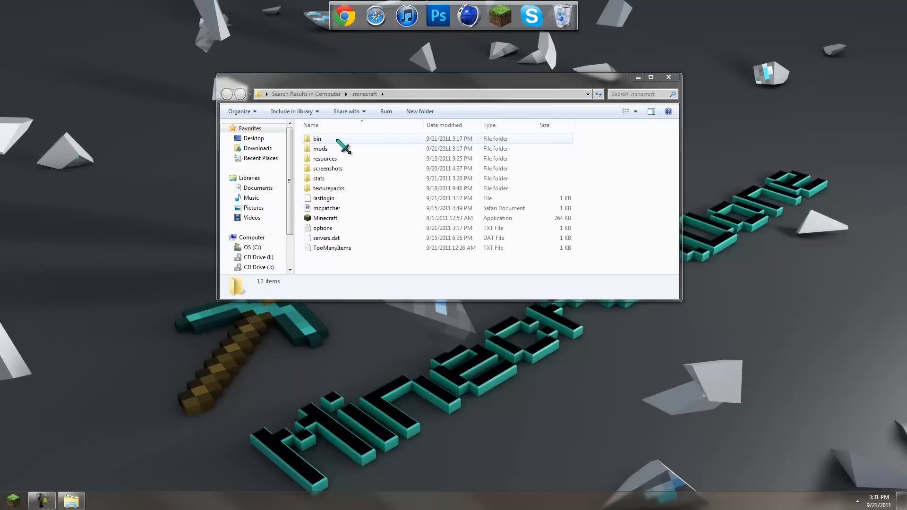
Set the Minecraft launcher options to force a game update, then close the launcher
click(317, 139)
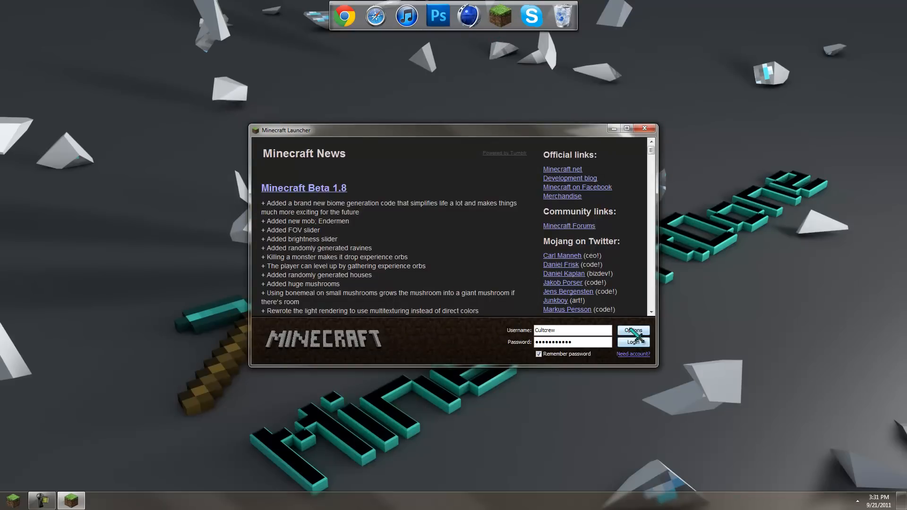
click(633, 329)
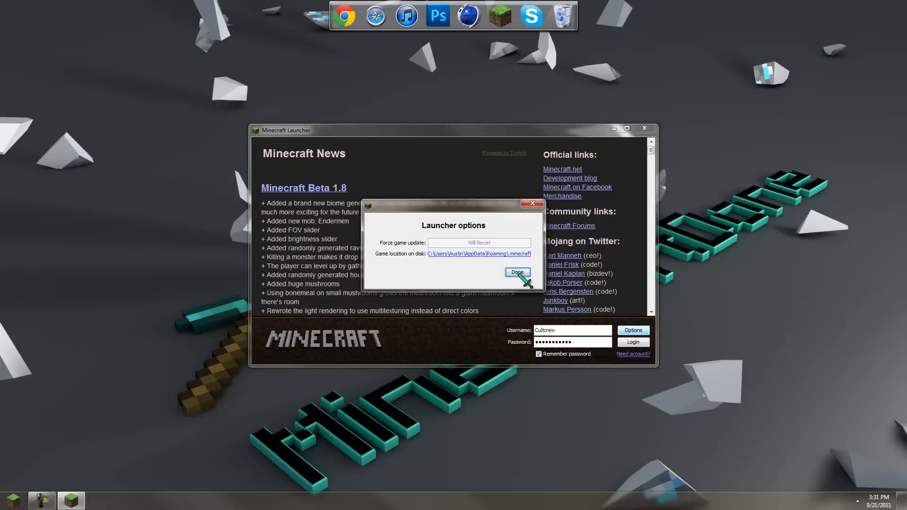
click(516, 273)
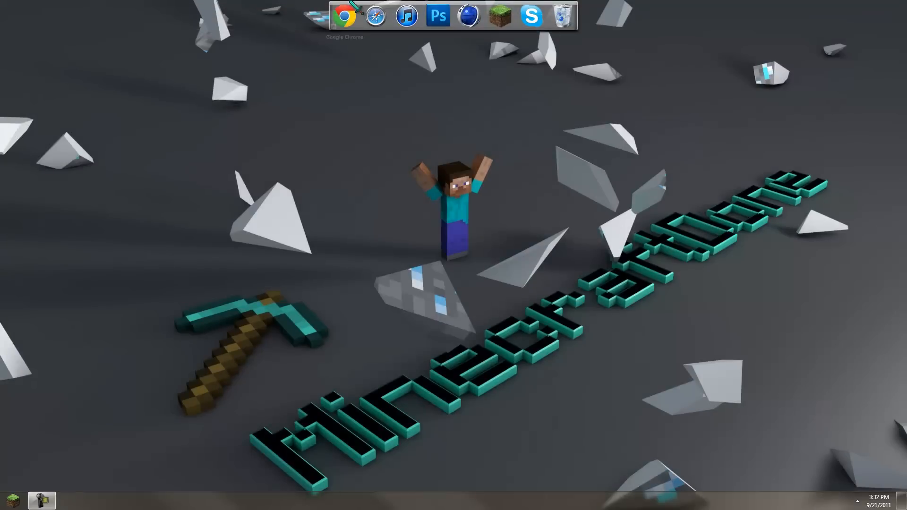
Download Single Player Commands v2.12.1 for Beta 1.8.1 from its Minecraft Forum topic
click(343, 15)
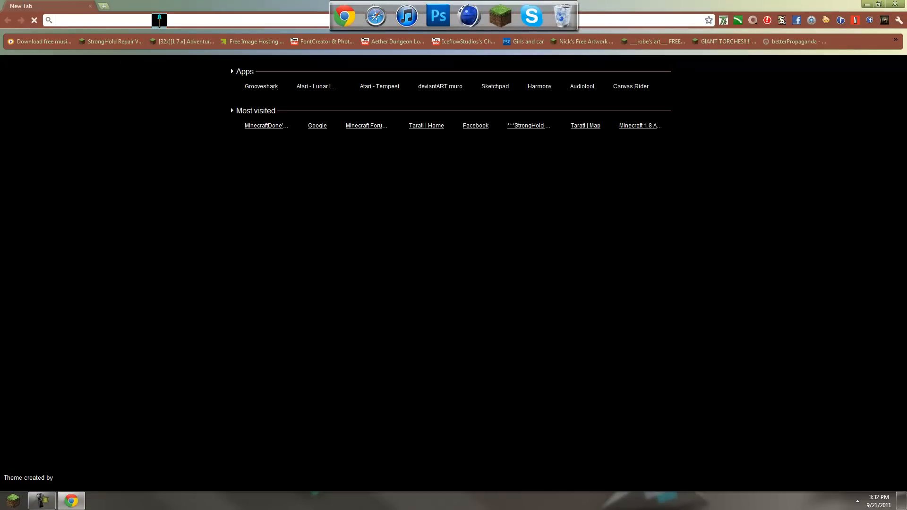
text(http://www.minecraftforum.net/topic/94310-181-single-player-commands-v2121-new-update/)
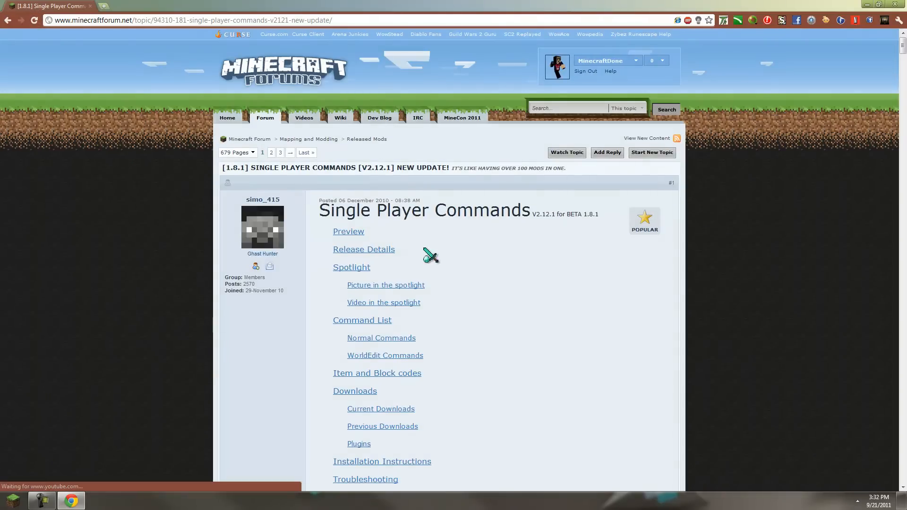
click(355, 391)
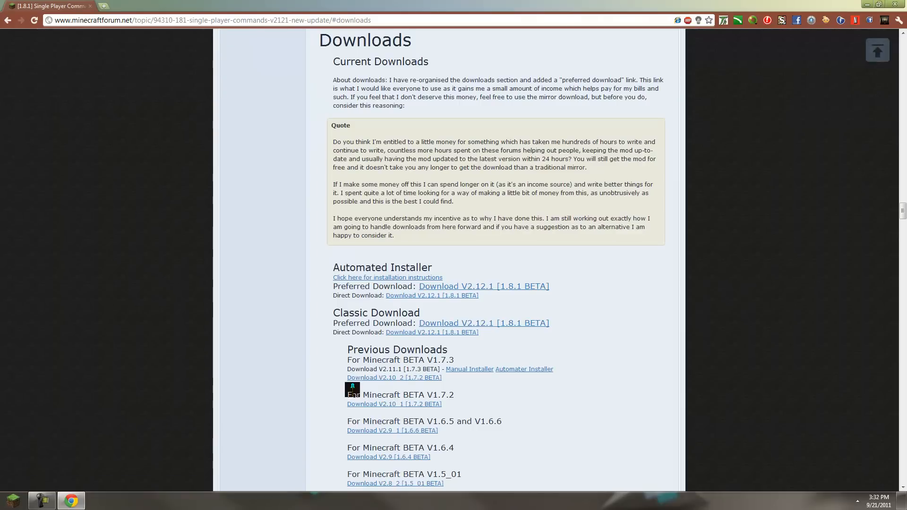
scroll(down, 3)
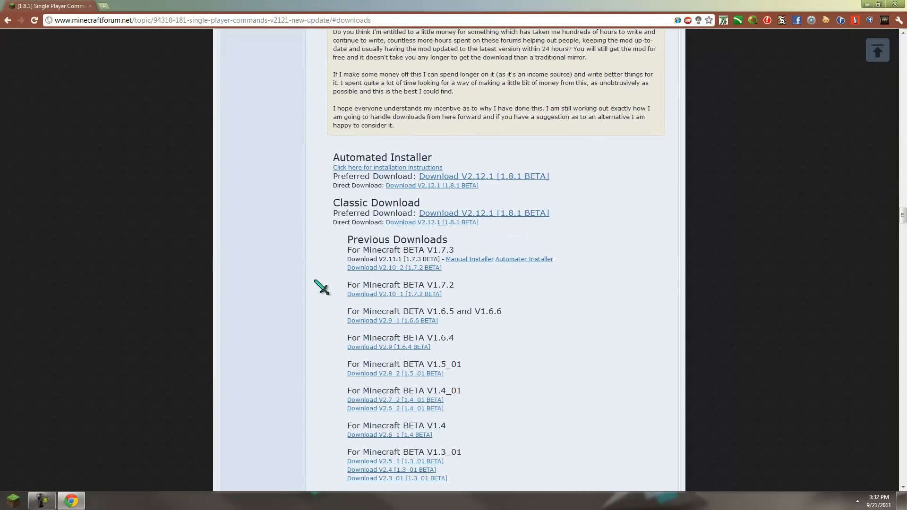
click(483, 213)
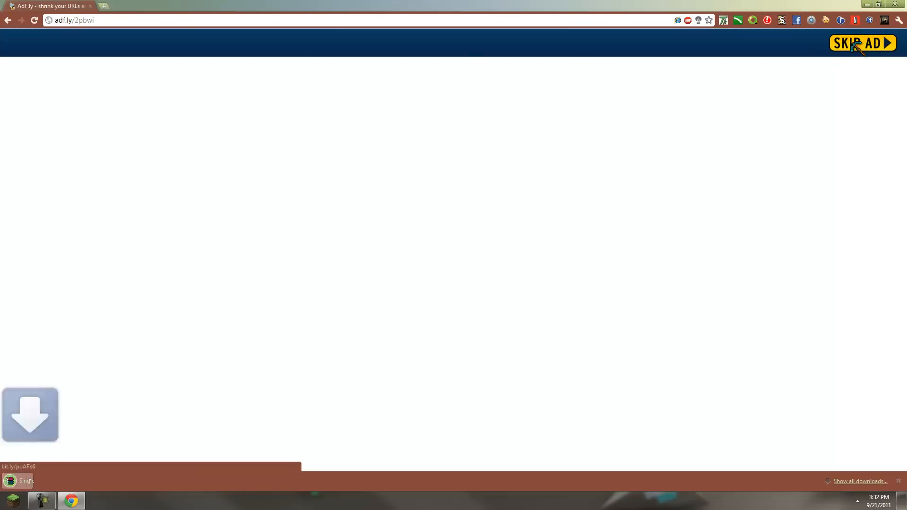
click(30, 416)
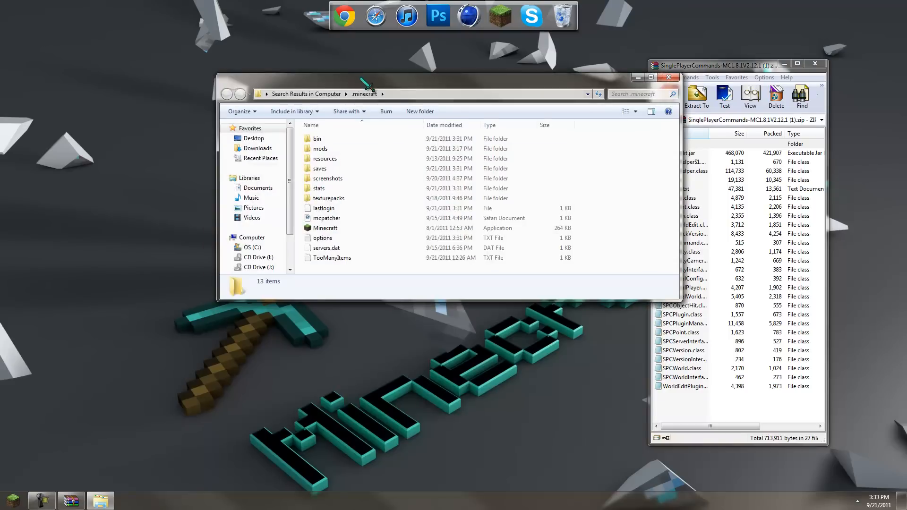
Open minecraft.jar from the bin folder in WinRAR, beside the mod zip
double_click(317, 139)
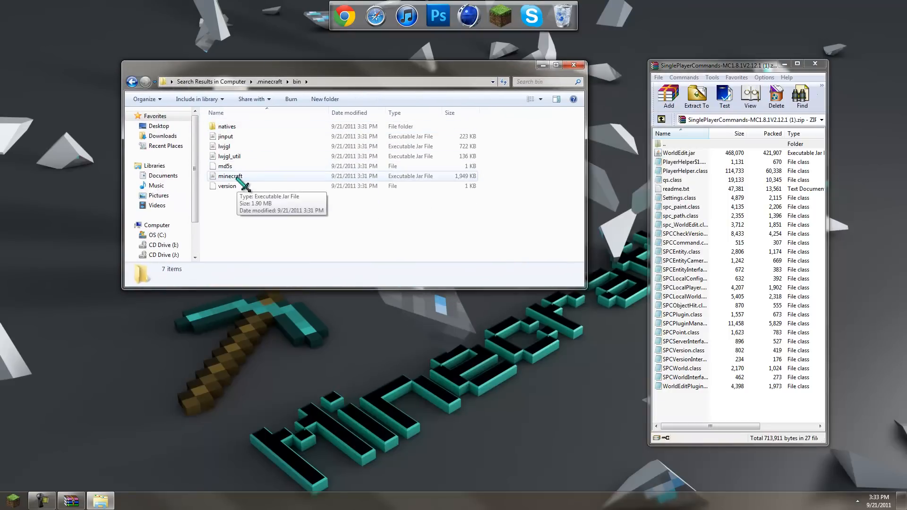
right_click(230, 176)
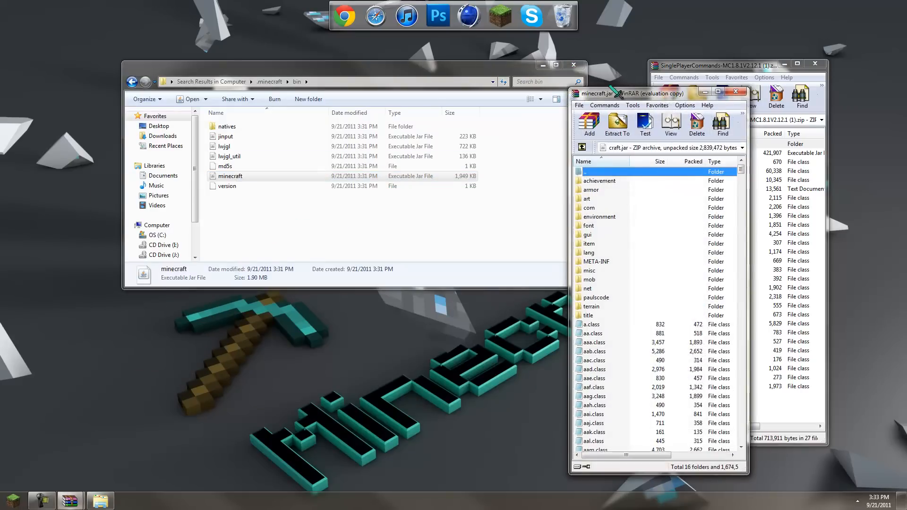
drag(629, 93, 518, 85)
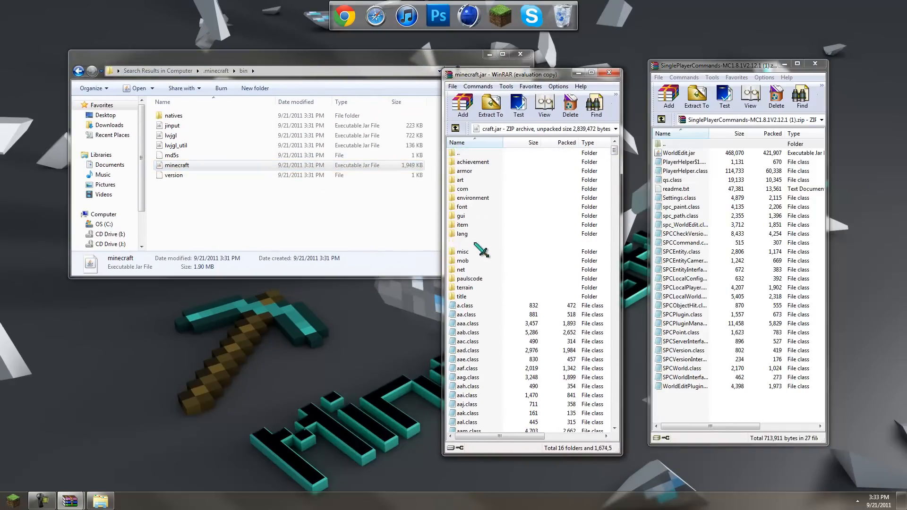
Delete META-INF from minecraft.jar, add the mod files, and close the WinRAR windows
click(469, 242)
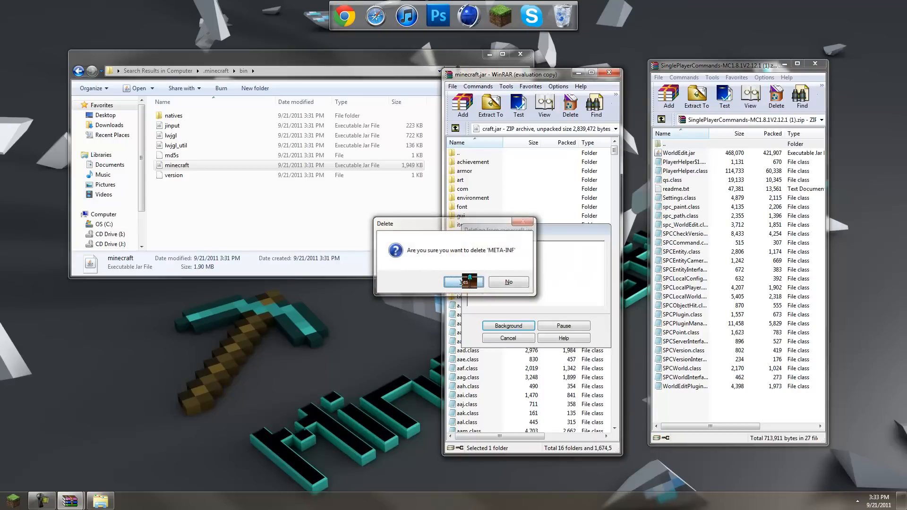
click(464, 282)
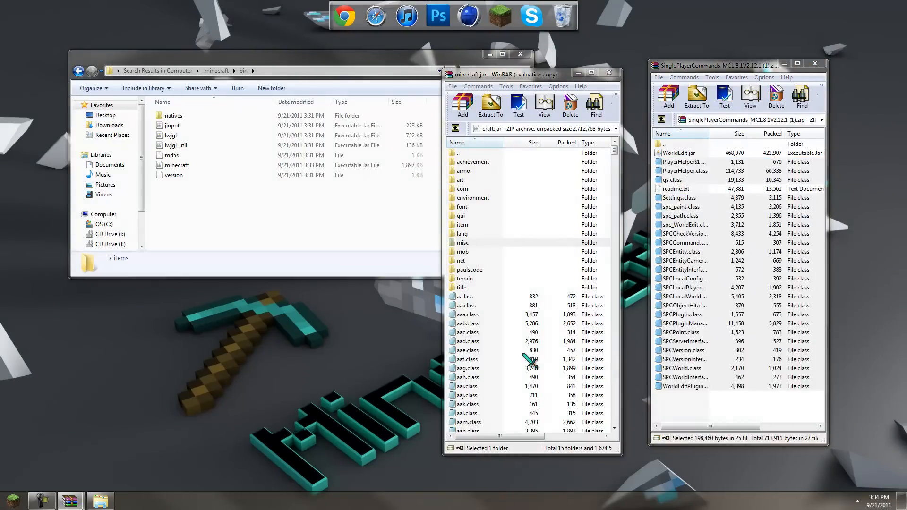
click(463, 242)
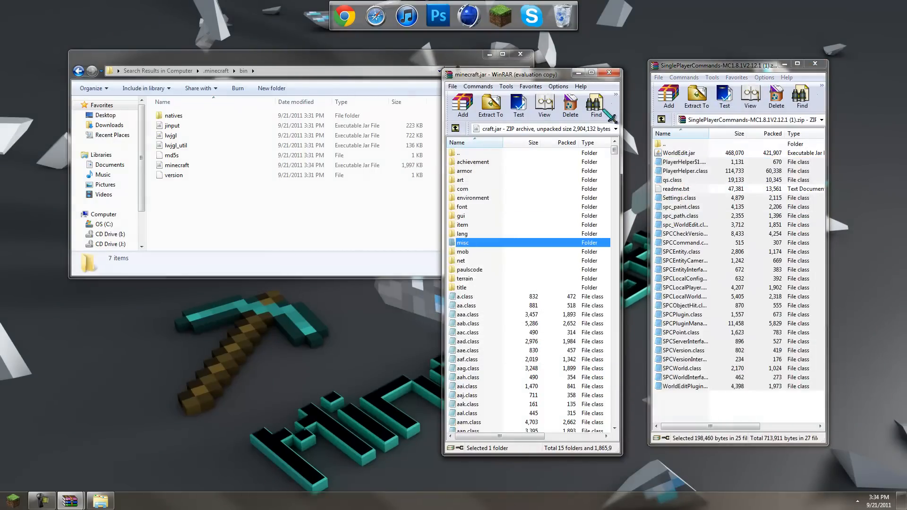
click(609, 72)
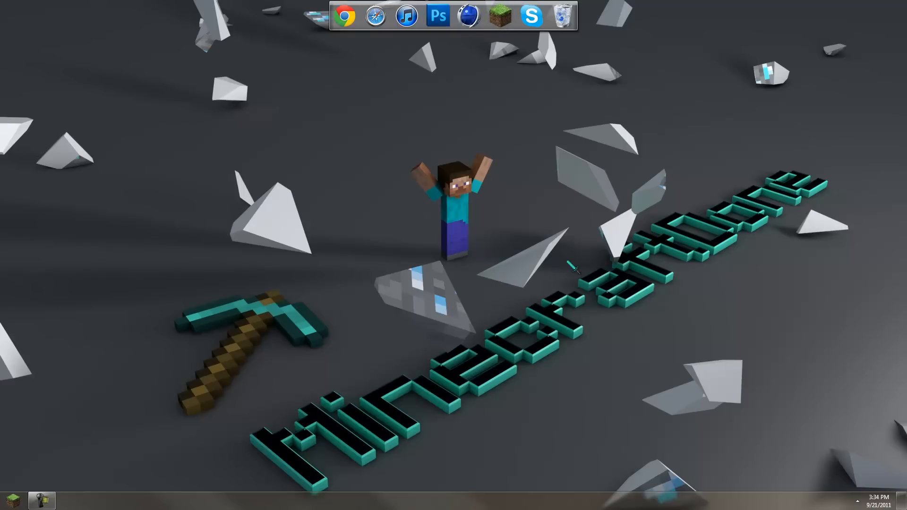
Launch Minecraft and create a singleplayer world with the default name 'New World'
click(497, 16)
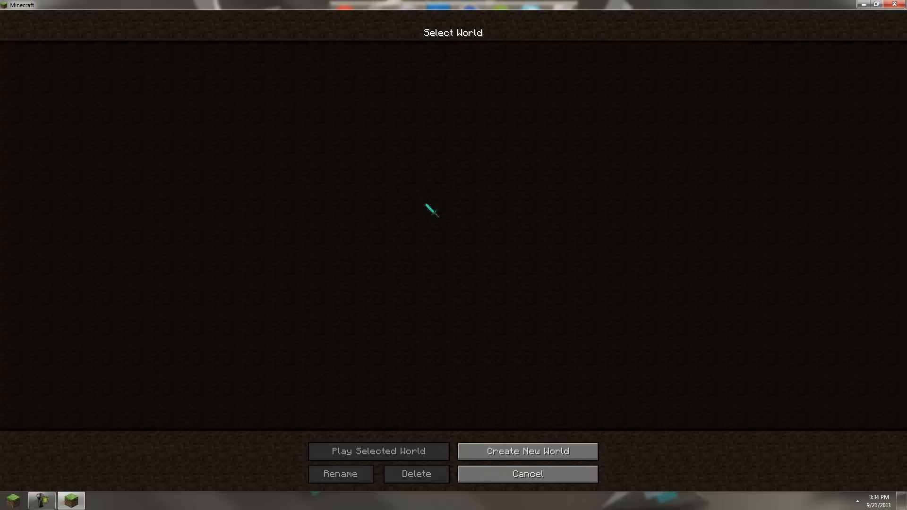
click(527, 451)
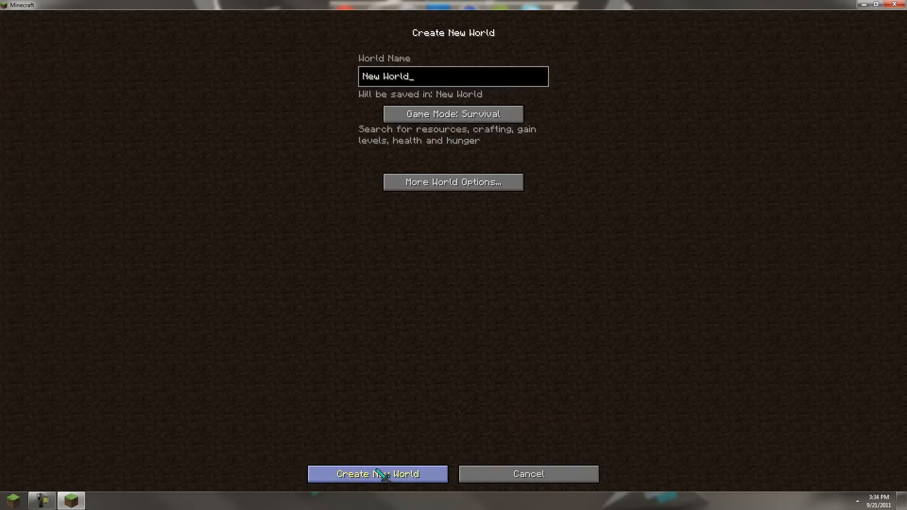
click(377, 474)
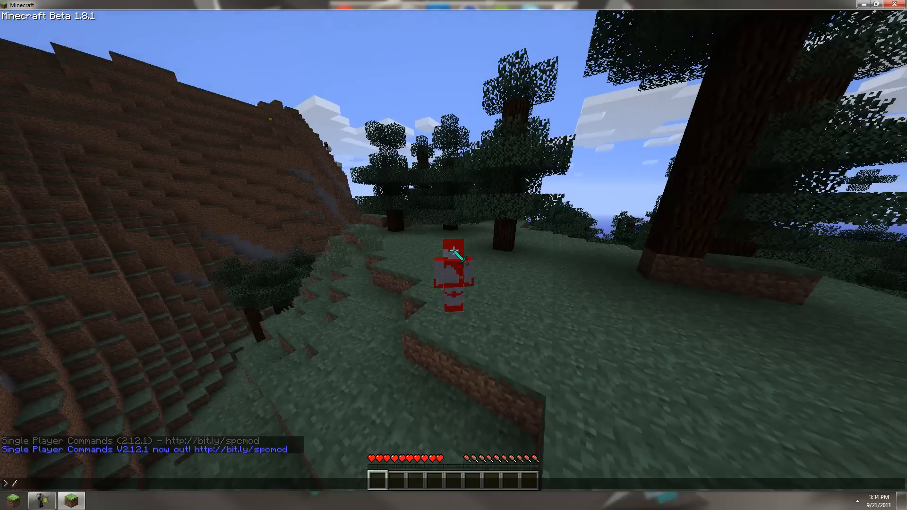
Enter /gamemode to switch to creative, then type 'spawn cow' in the console
text(/gamemode)
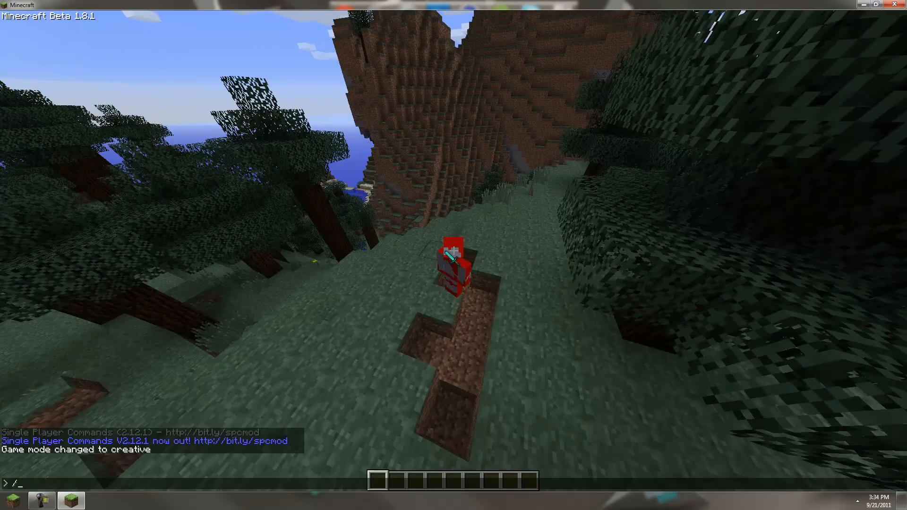
text(spawn cow)
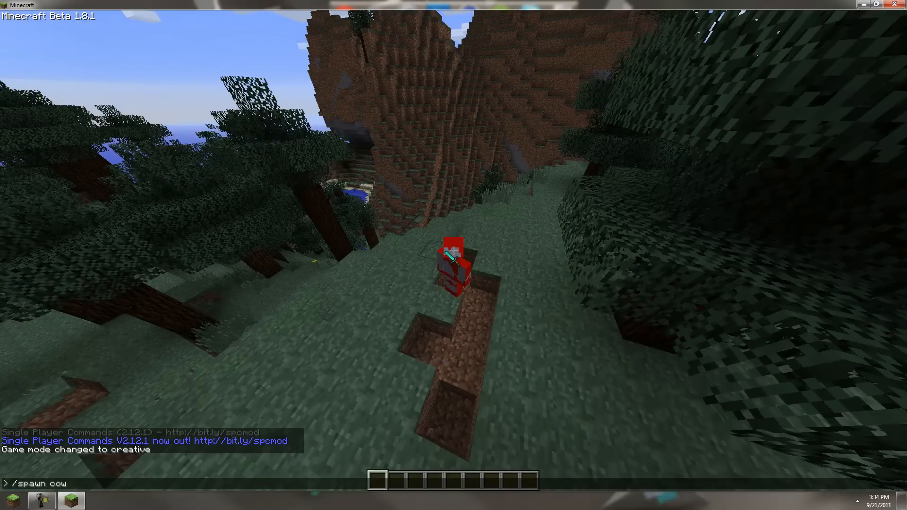